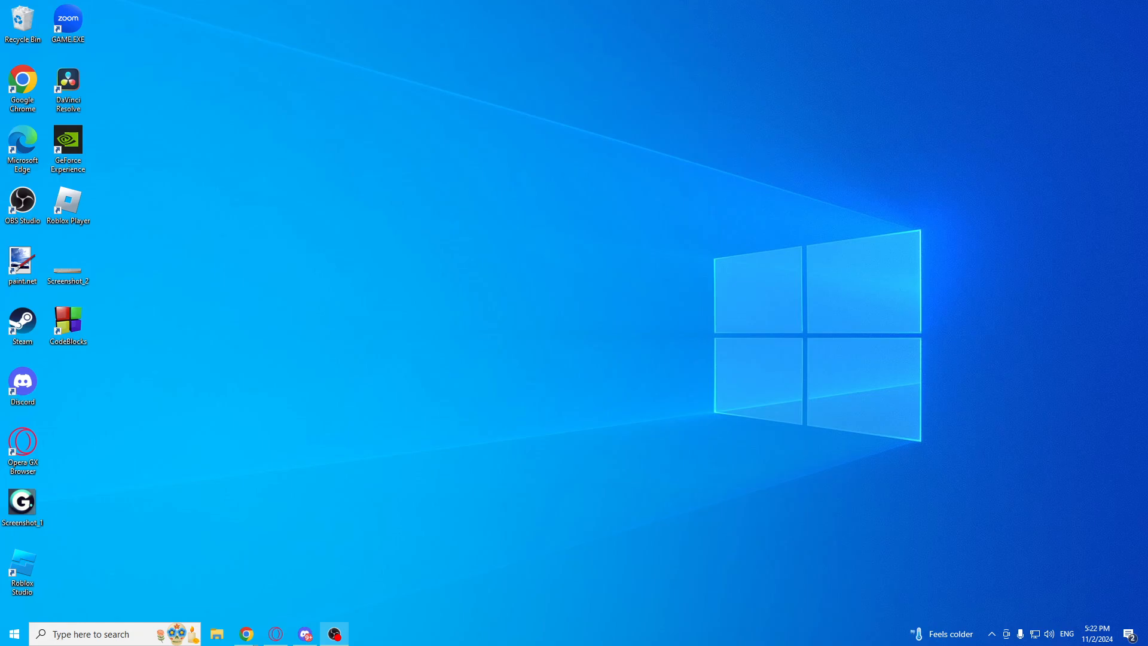
mouse_move(394, 427)
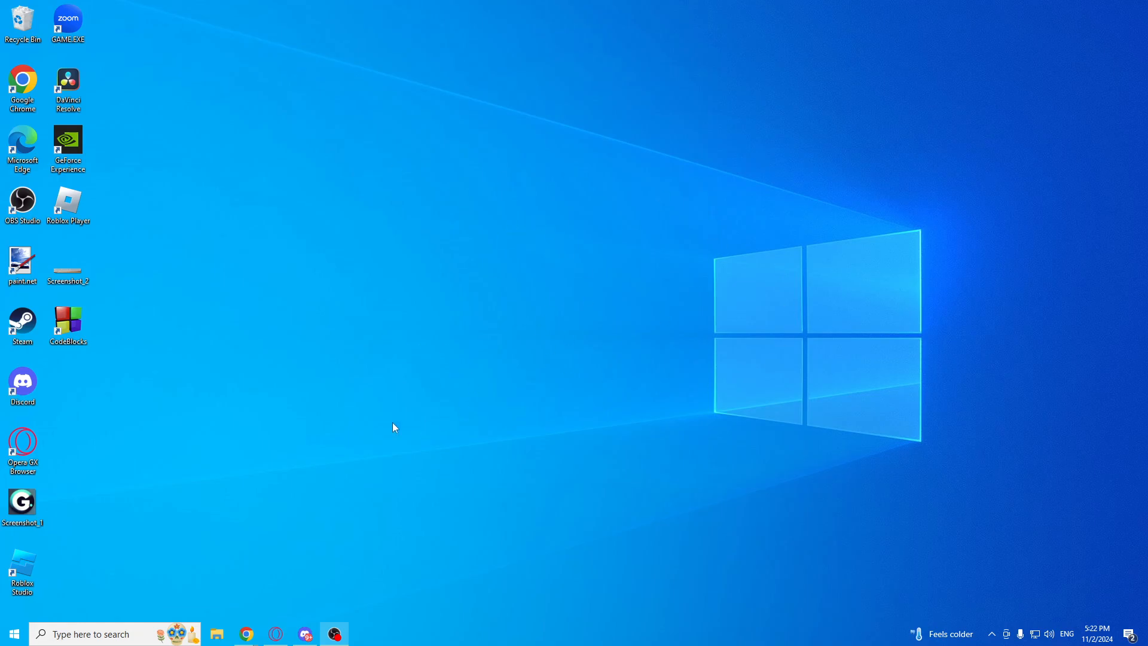
mouse_move(320, 241)
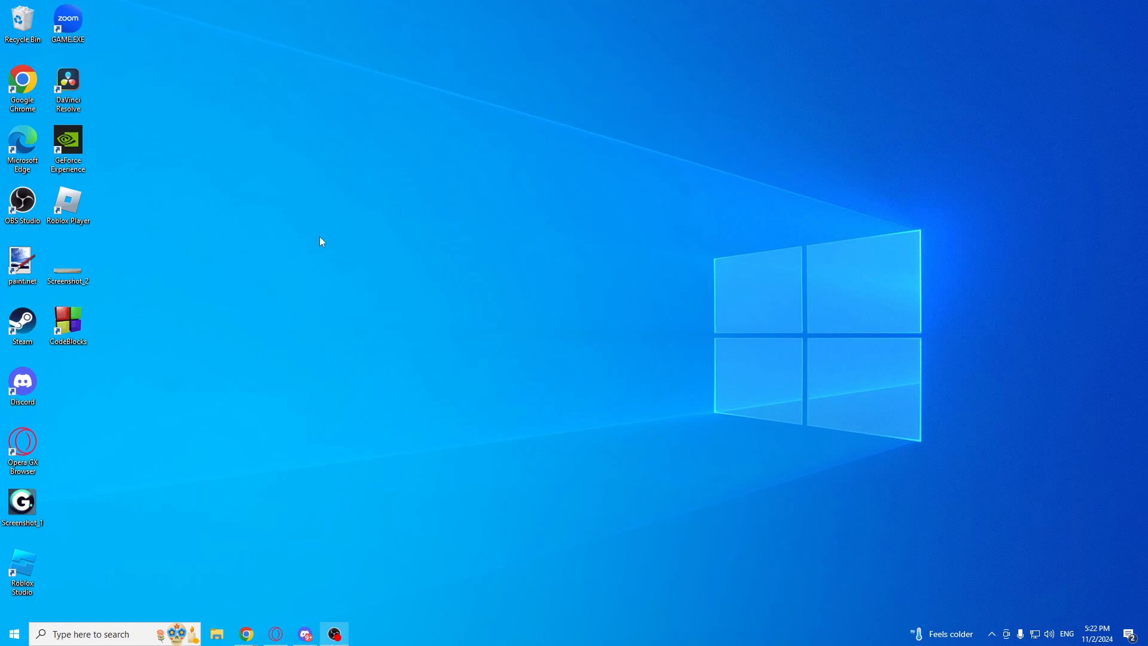
mouse_move(247, 634)
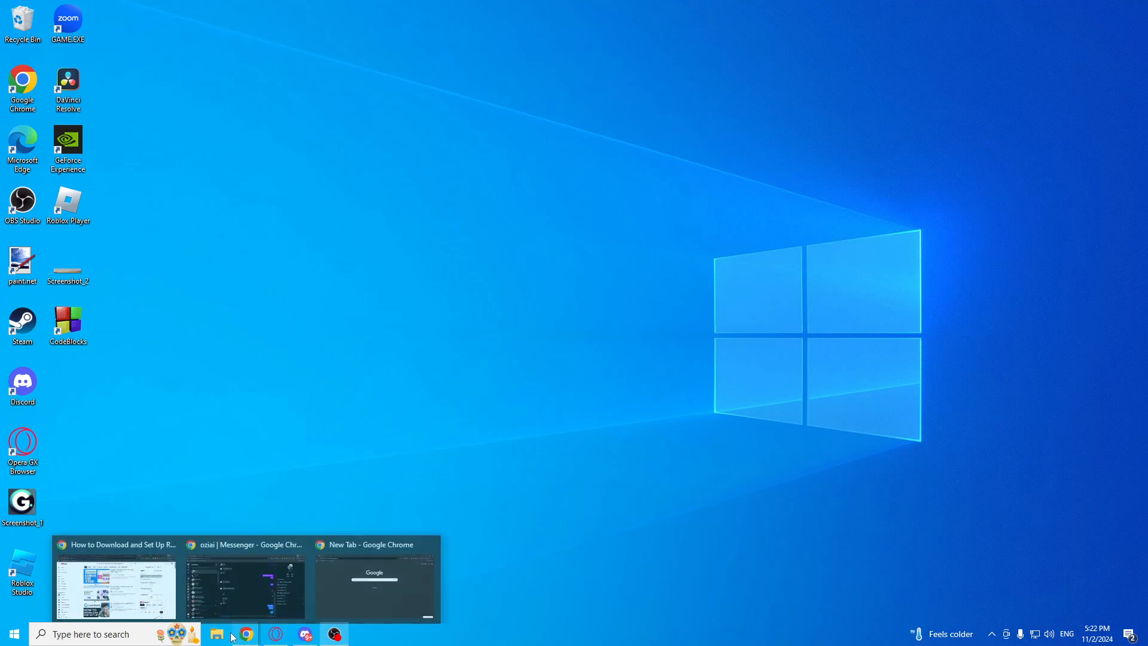
- Search Google for 'rustdesk' and land on the official RustDesk homepage
left_click(377, 578)
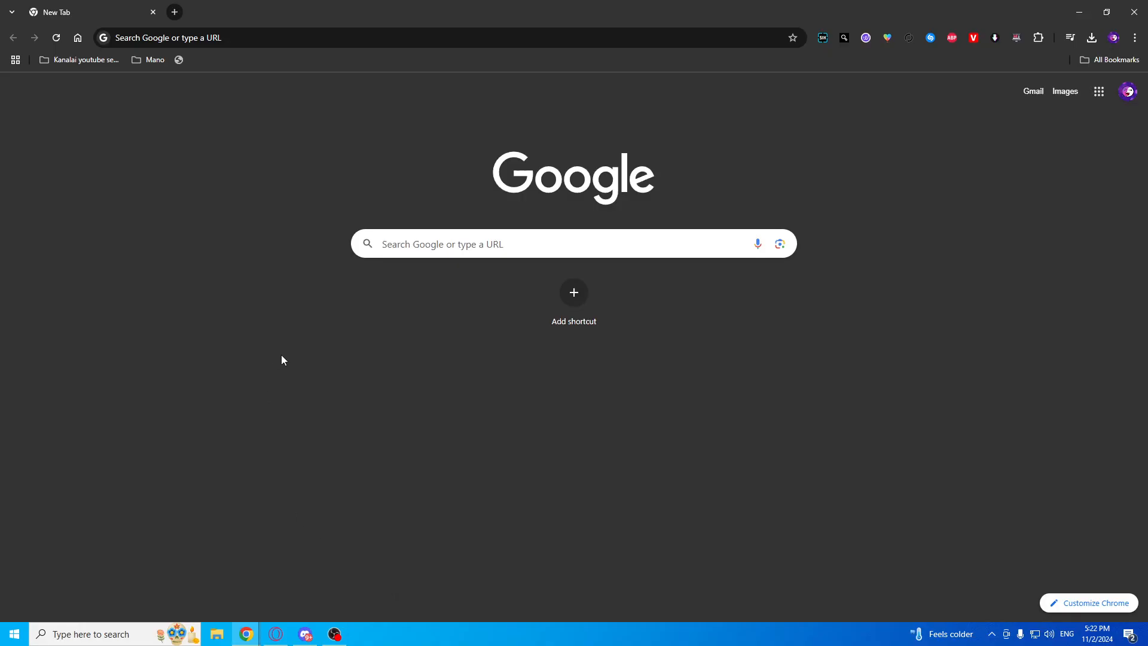
mouse_move(187, 122)
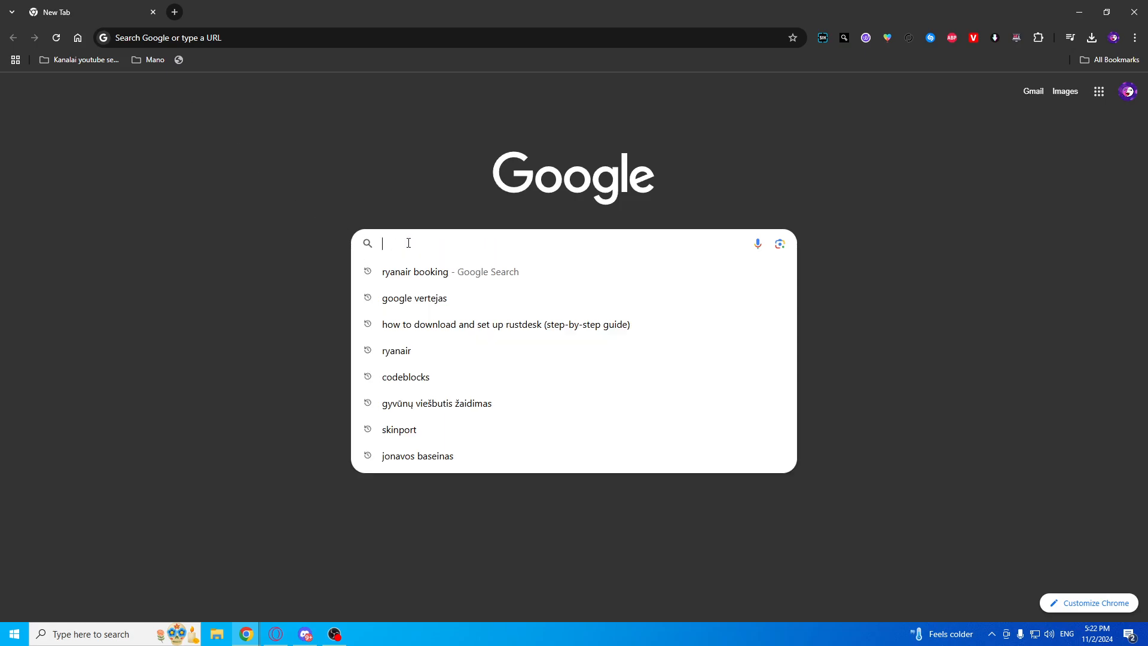
type("rustd")
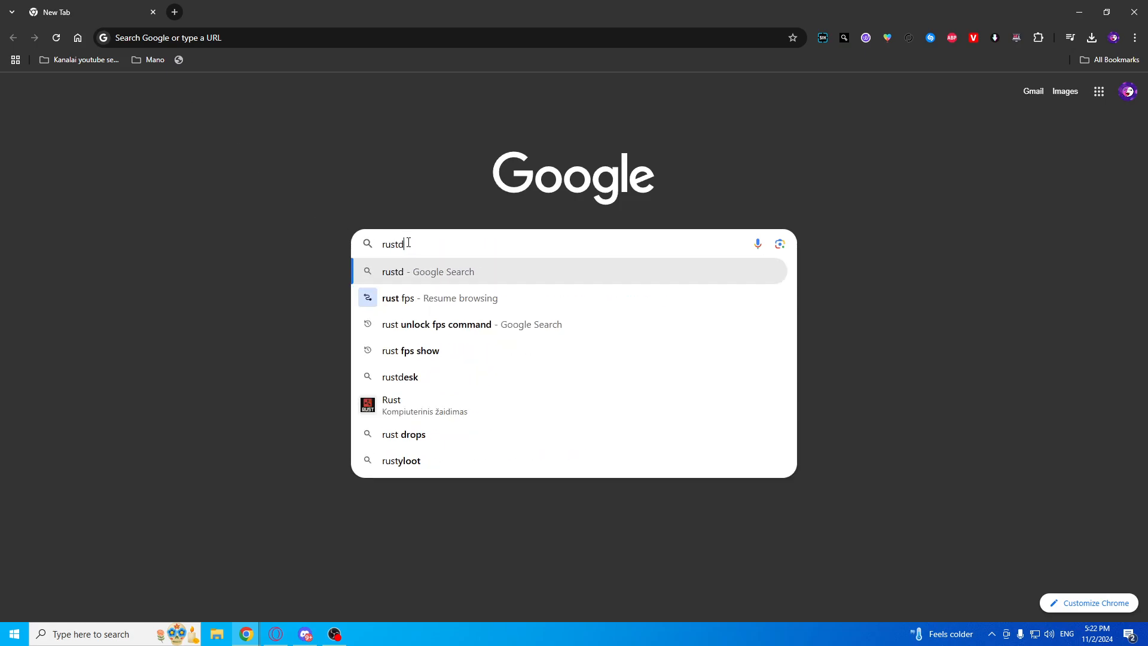
left_click(400, 376)
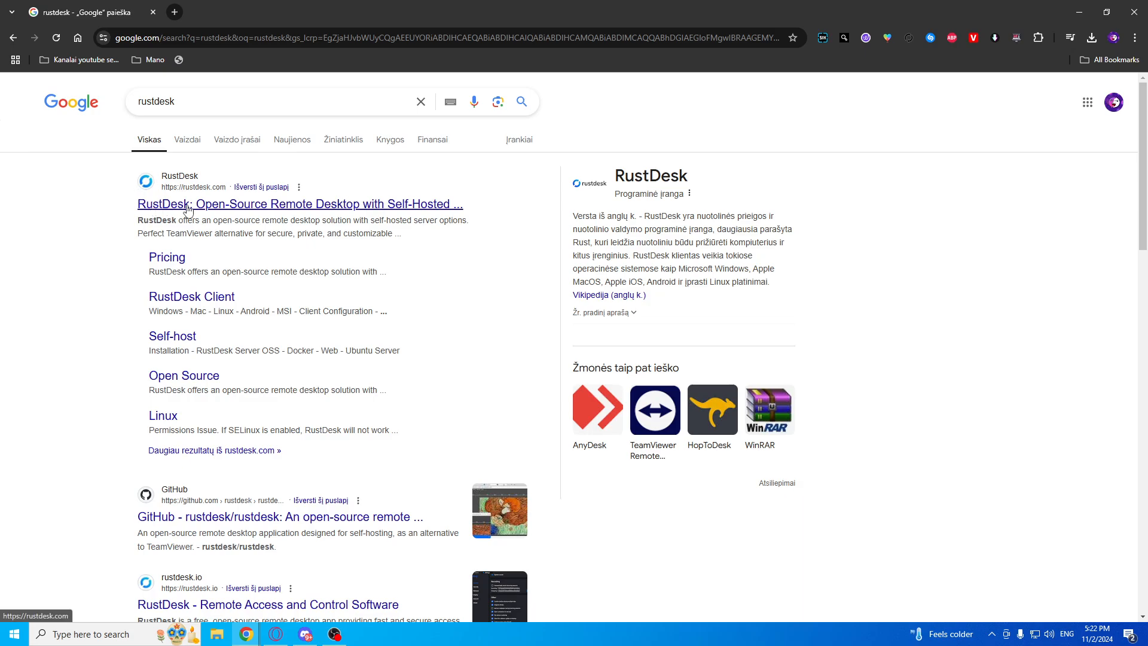
left_click(298, 204)
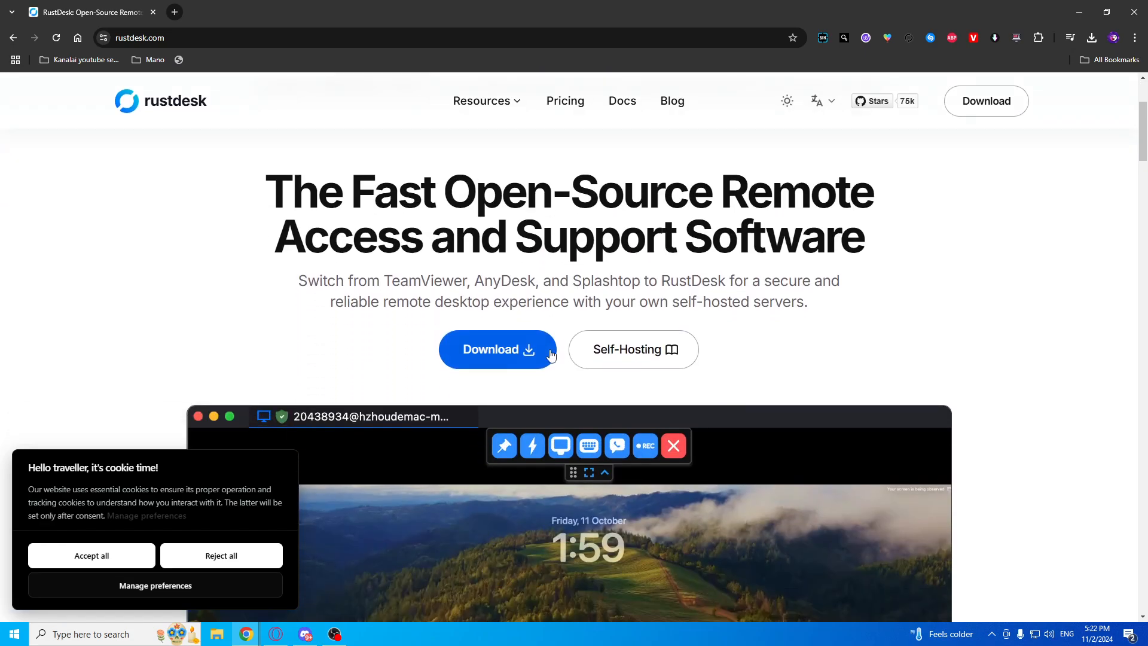
- From the GitHub 1.3.2 release Assets, save rustdesk-1.3.2-x86_64.exe to Downloads
left_click(490, 349)
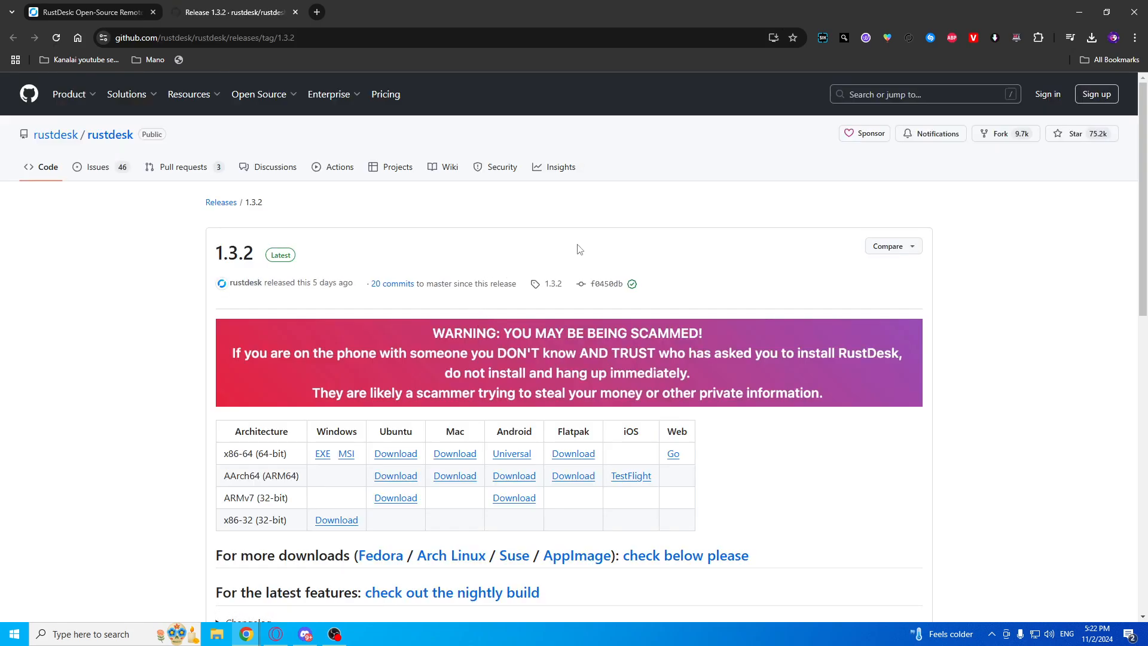
scroll("down", 3)
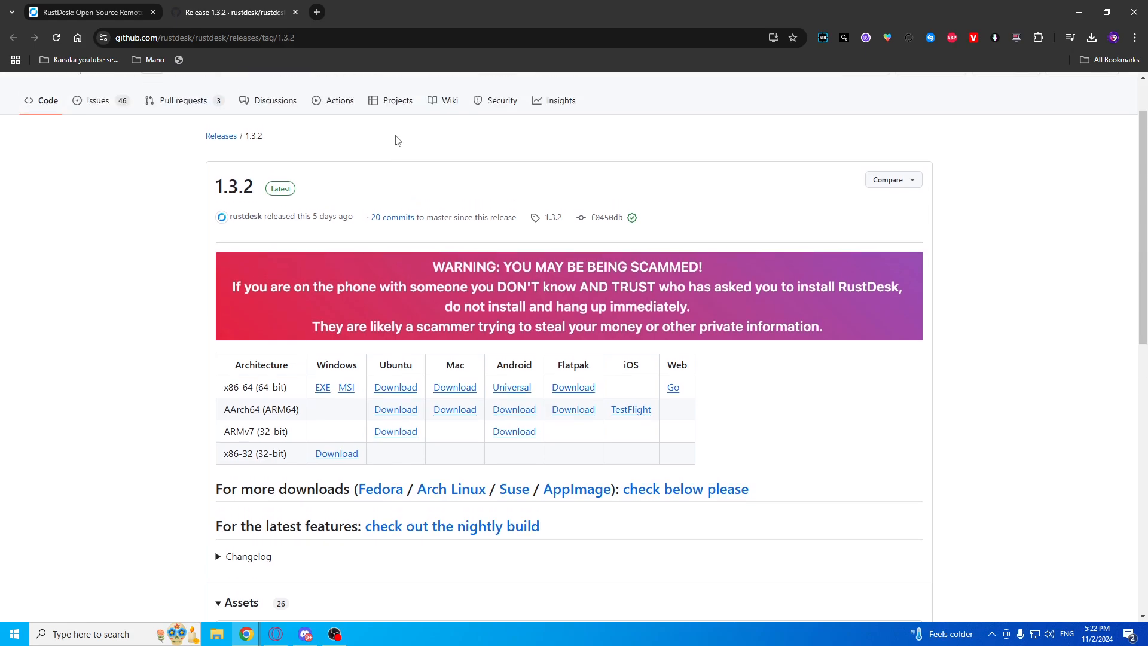
scroll("down", 3)
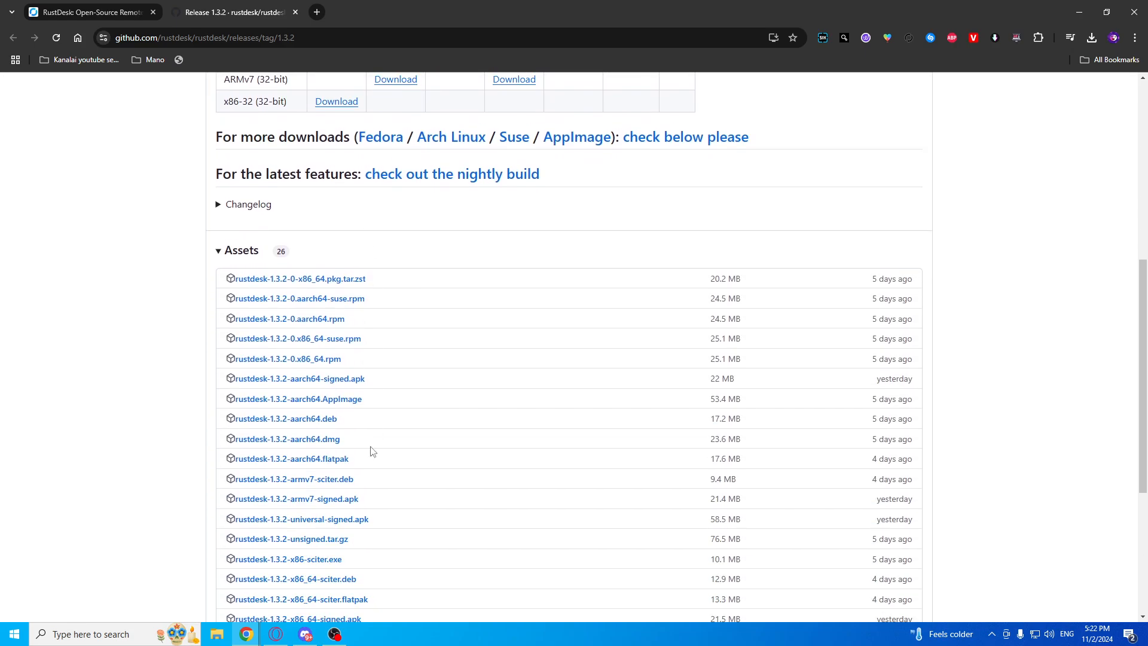
scroll("down", 3)
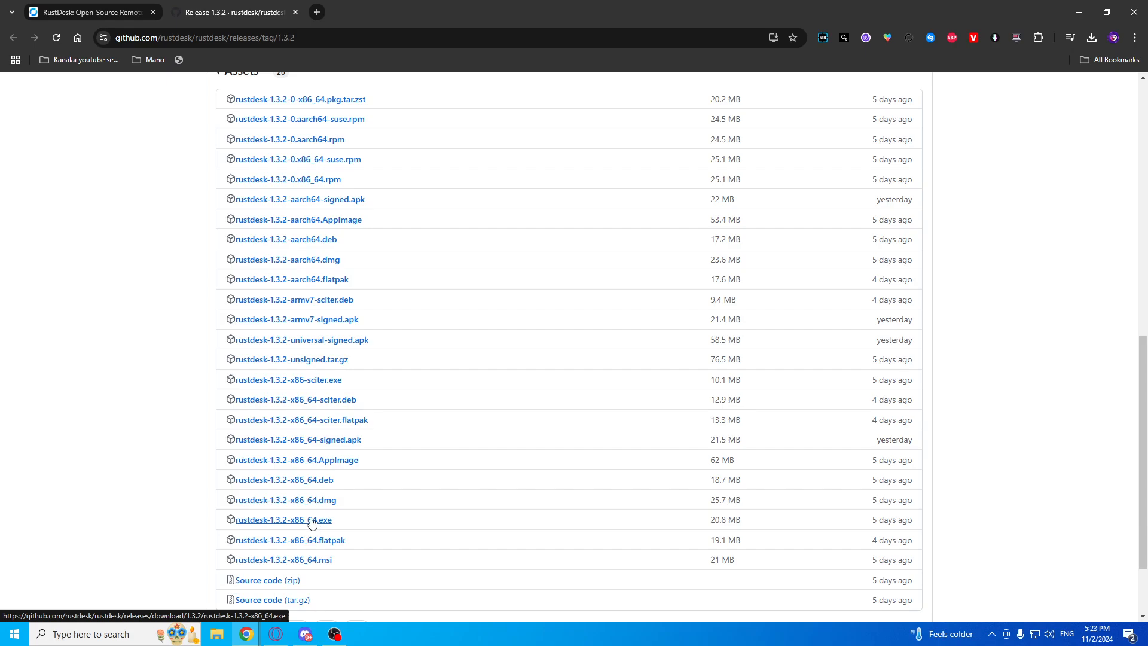
scroll("down", 3)
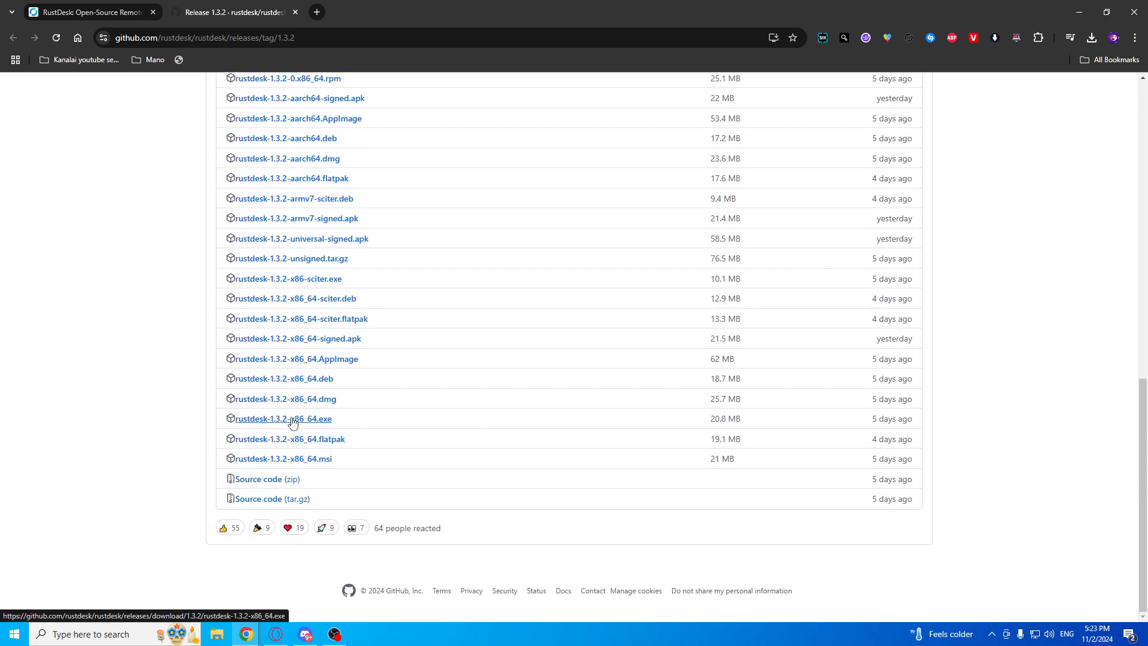
left_click(282, 418)
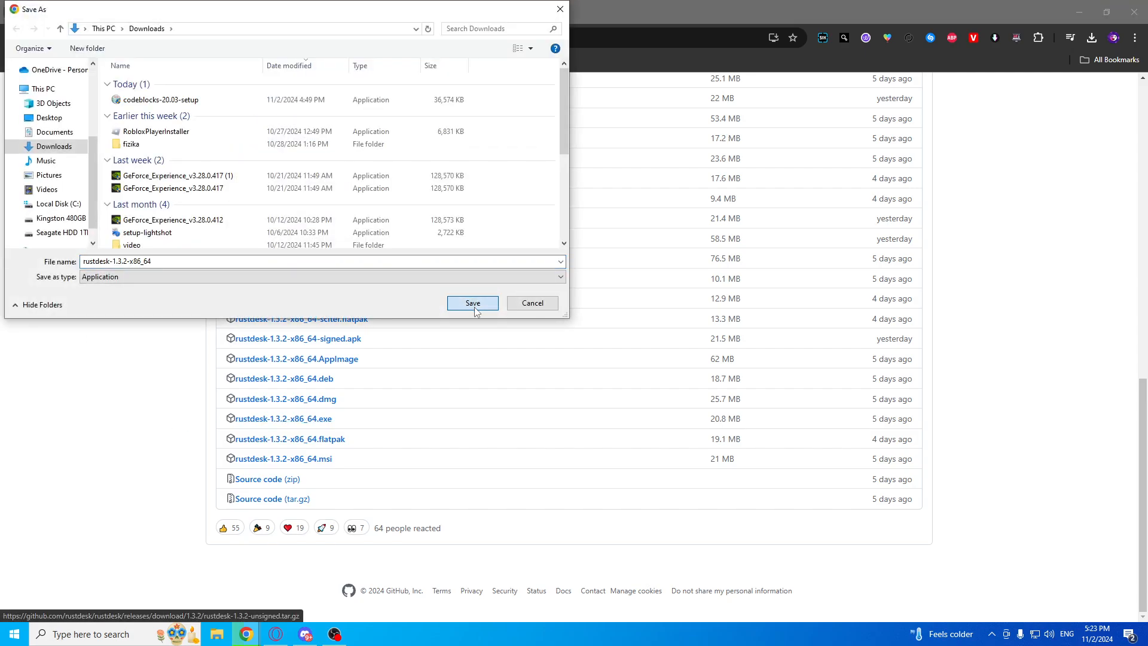
left_click(473, 303)
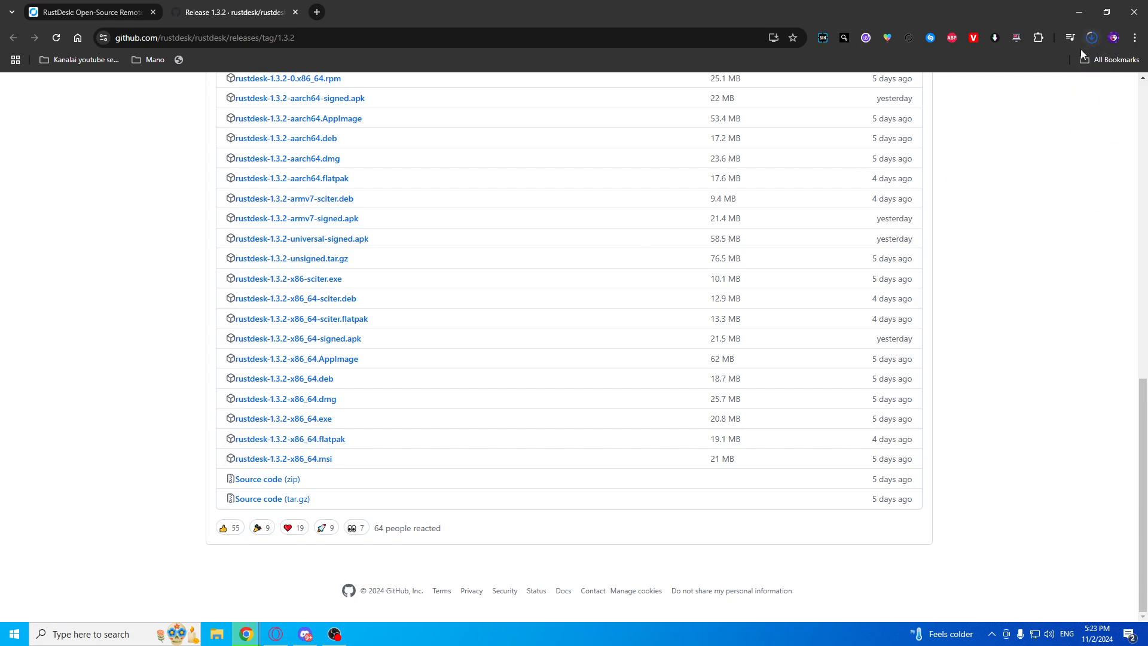
mouse_move(1097, 86)
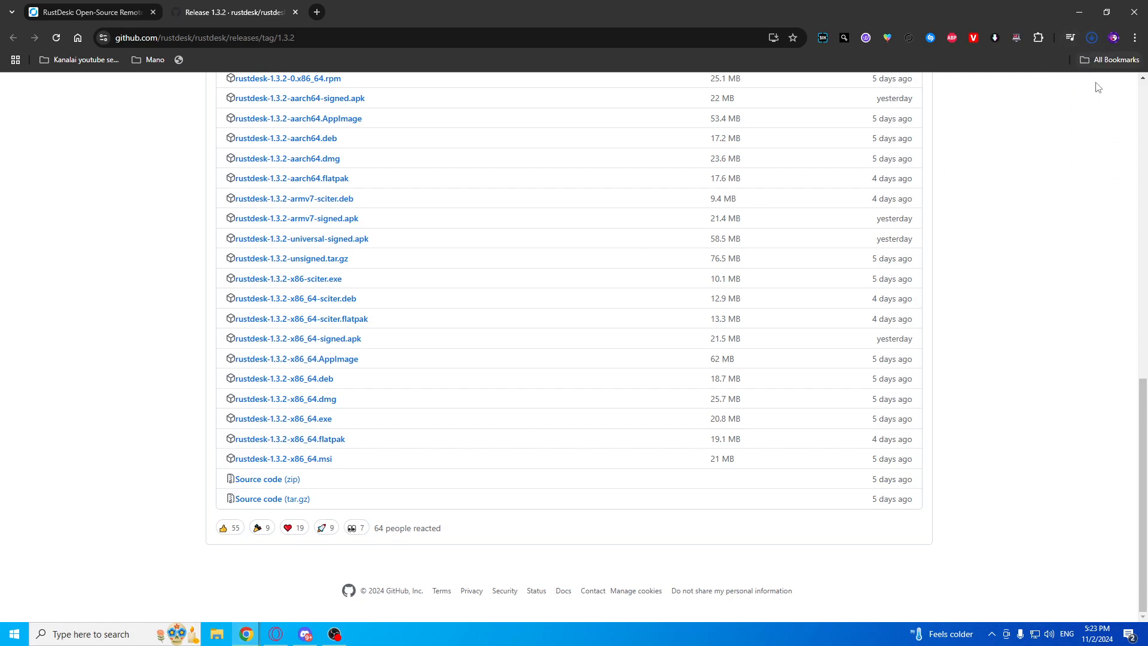
- Launch RustDesk, regenerate the one-time password and enter this machine's own ID as the remote target
left_click(282, 419)
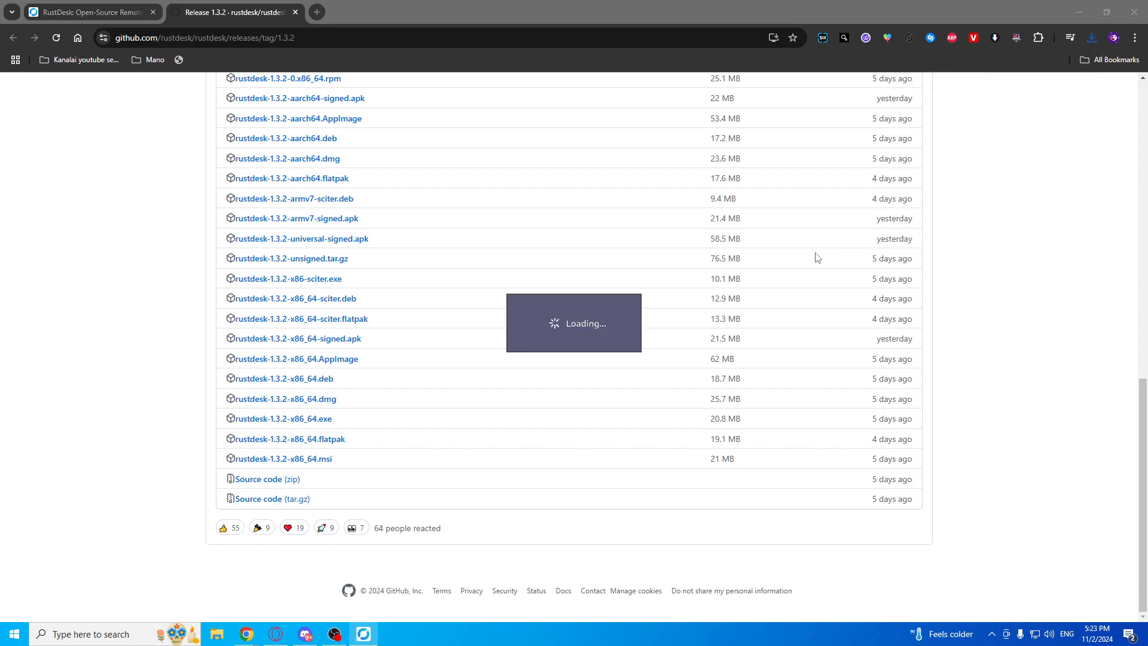
left_click(364, 633)
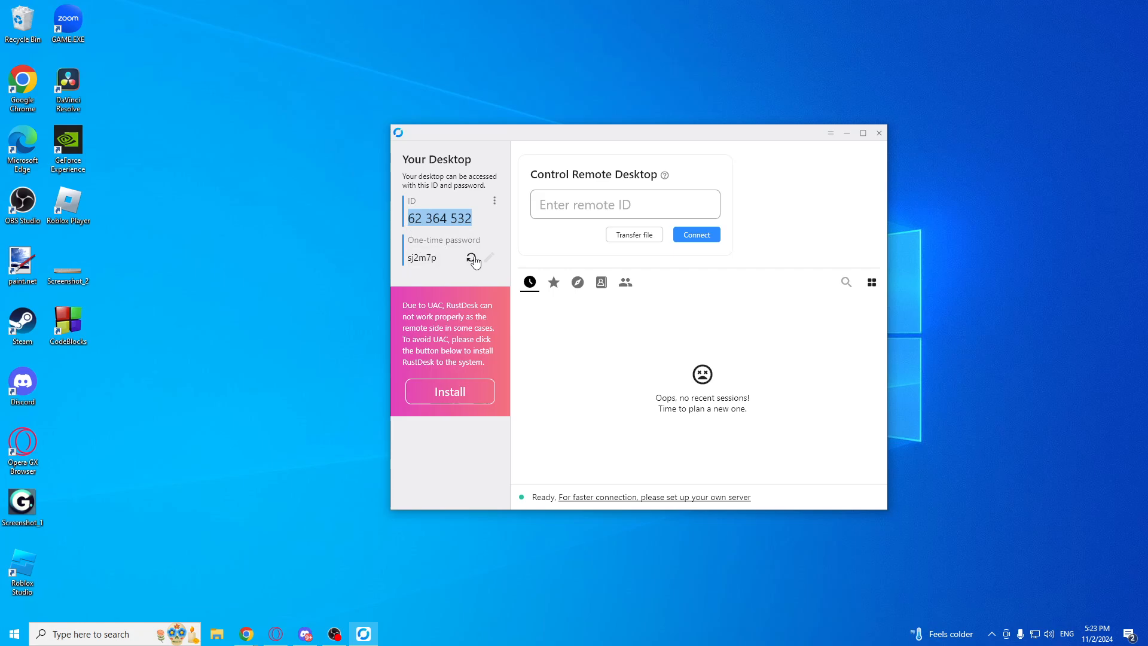
left_click(432, 257)
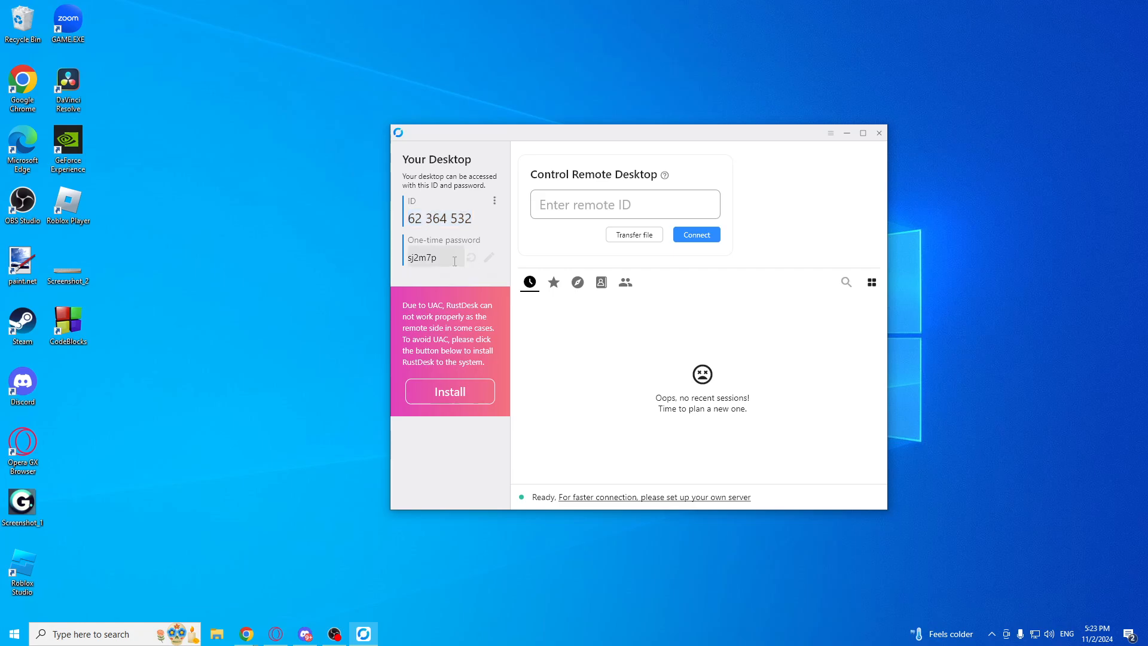
left_click(471, 257)
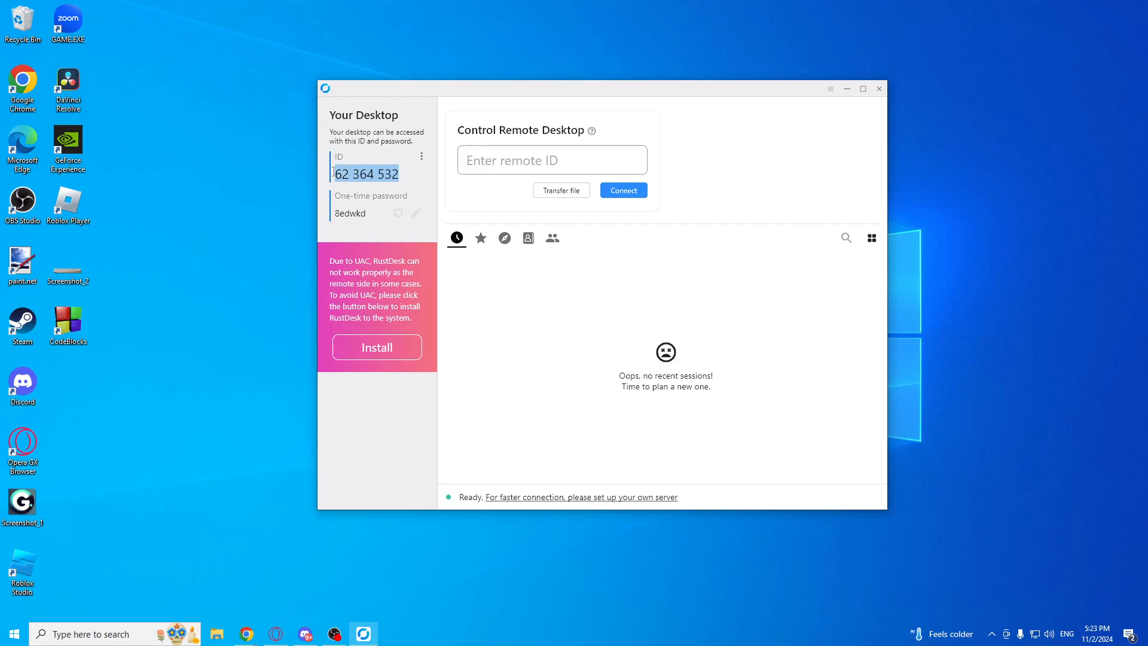
left_click(361, 213)
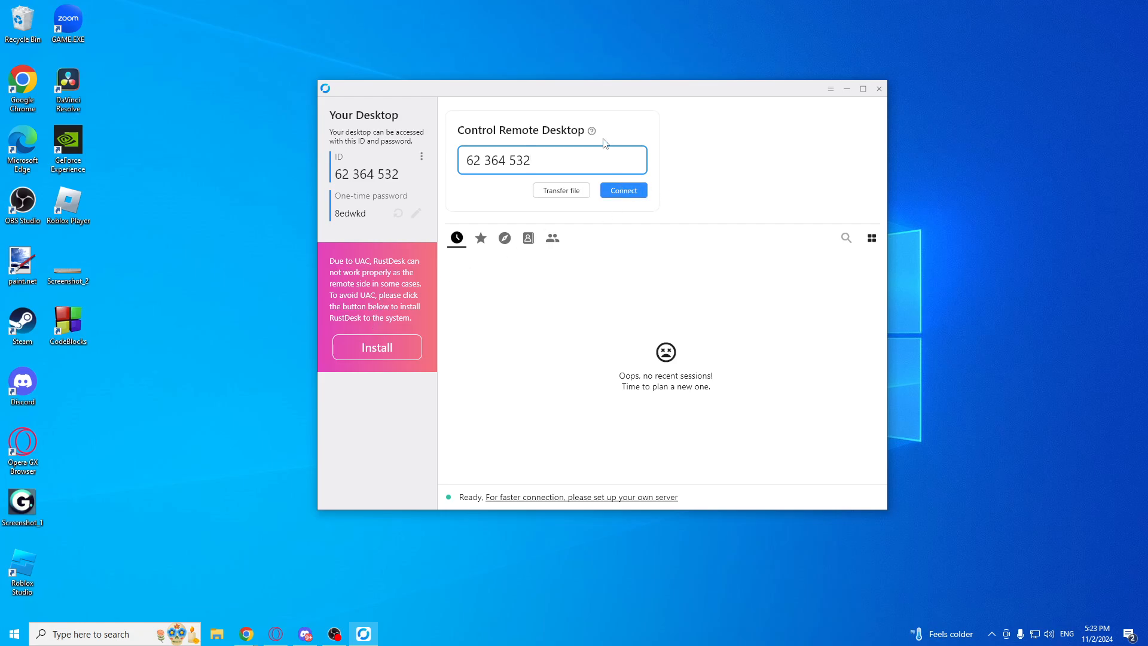
mouse_move(461, 130)
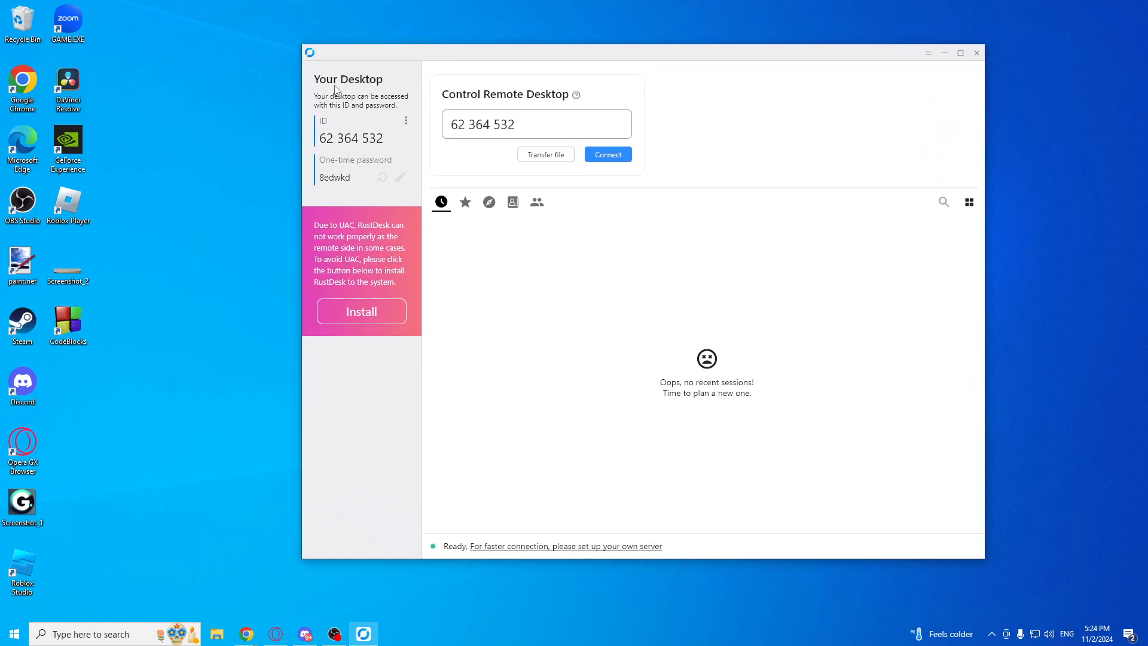
left_click(926, 51)
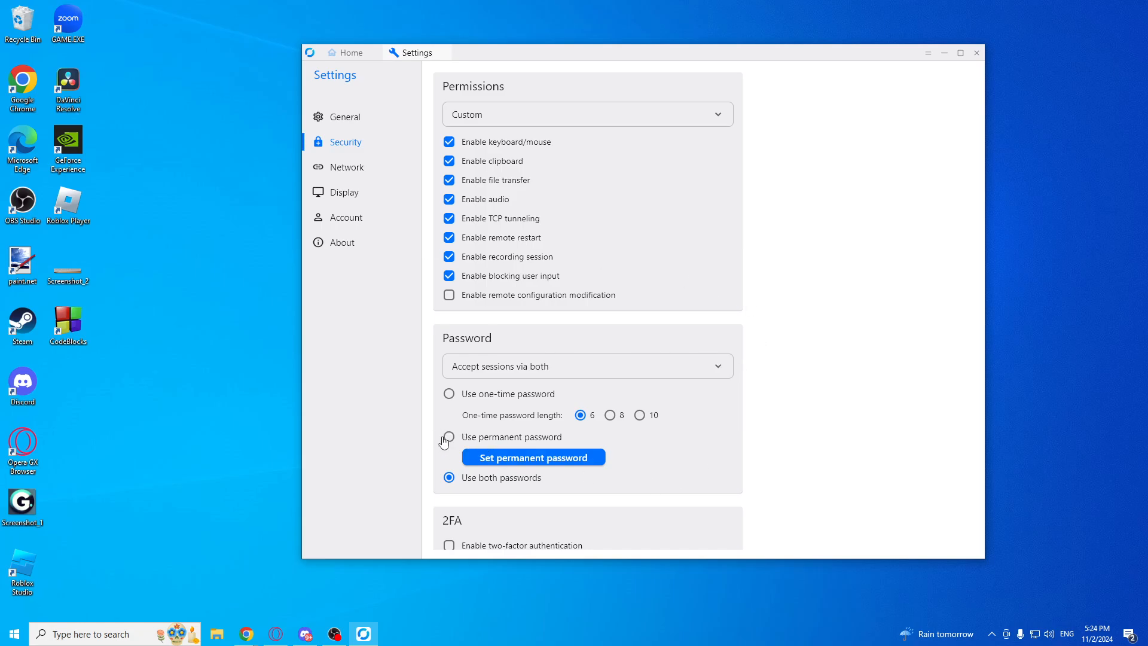
mouse_move(892, 454)
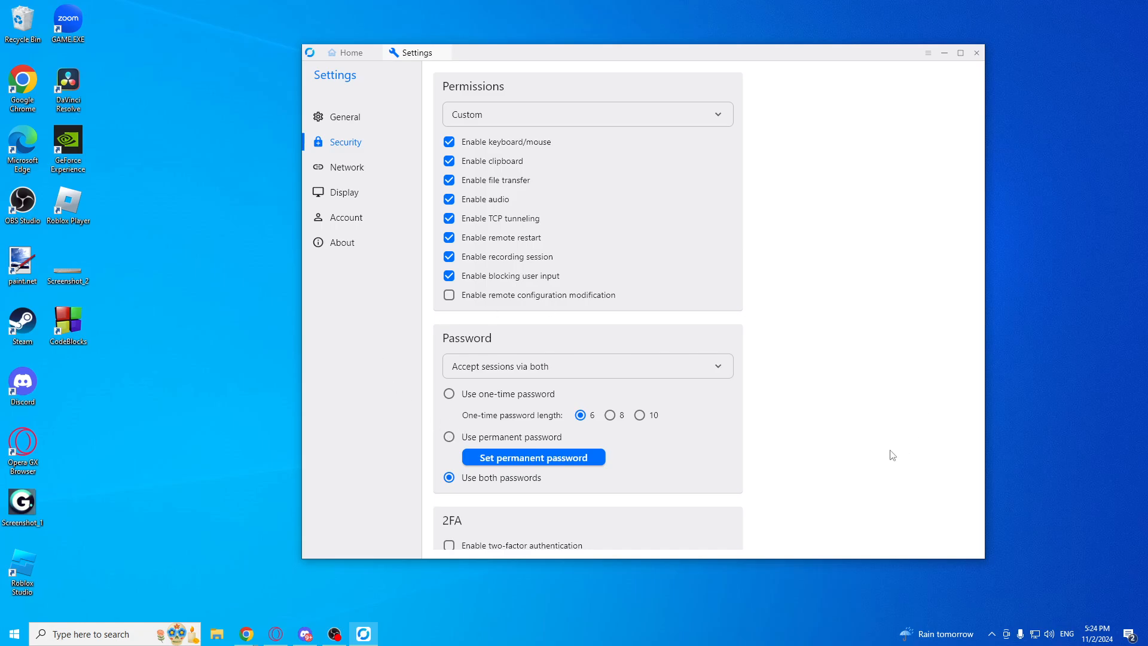
mouse_move(409, 385)
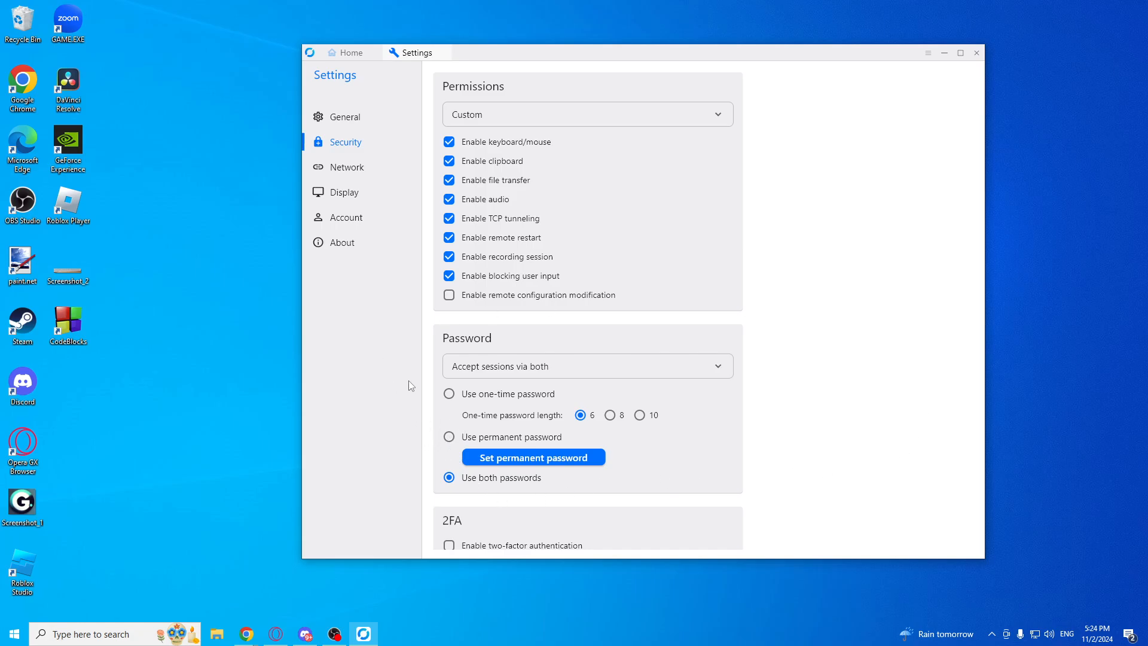
scroll("down", 3)
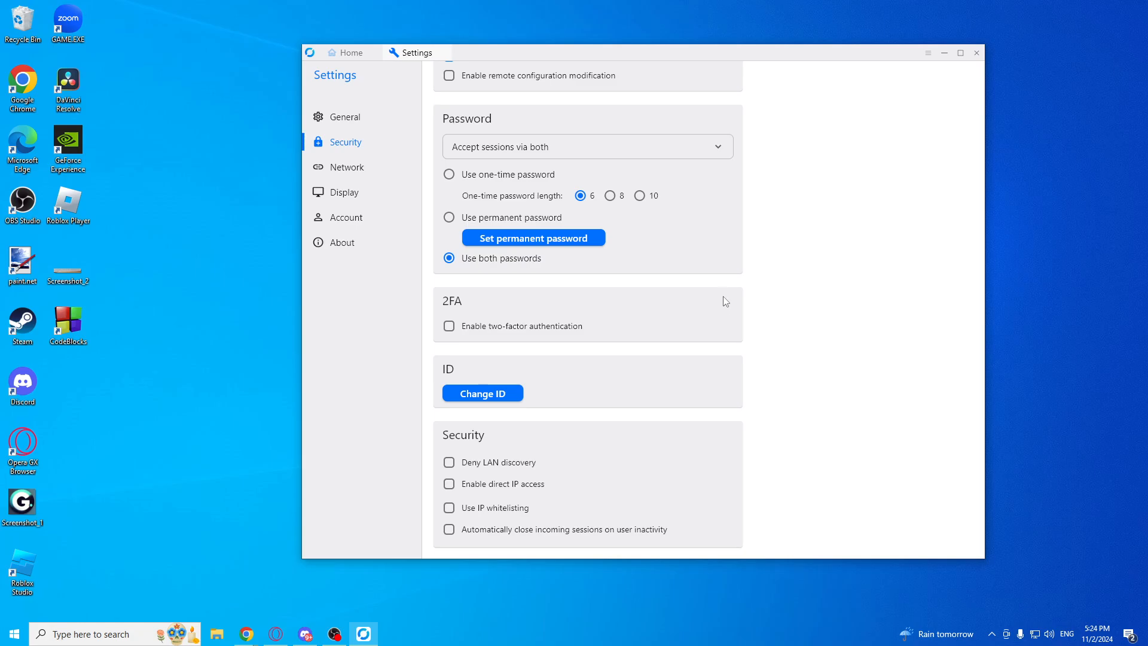
mouse_move(526, 308)
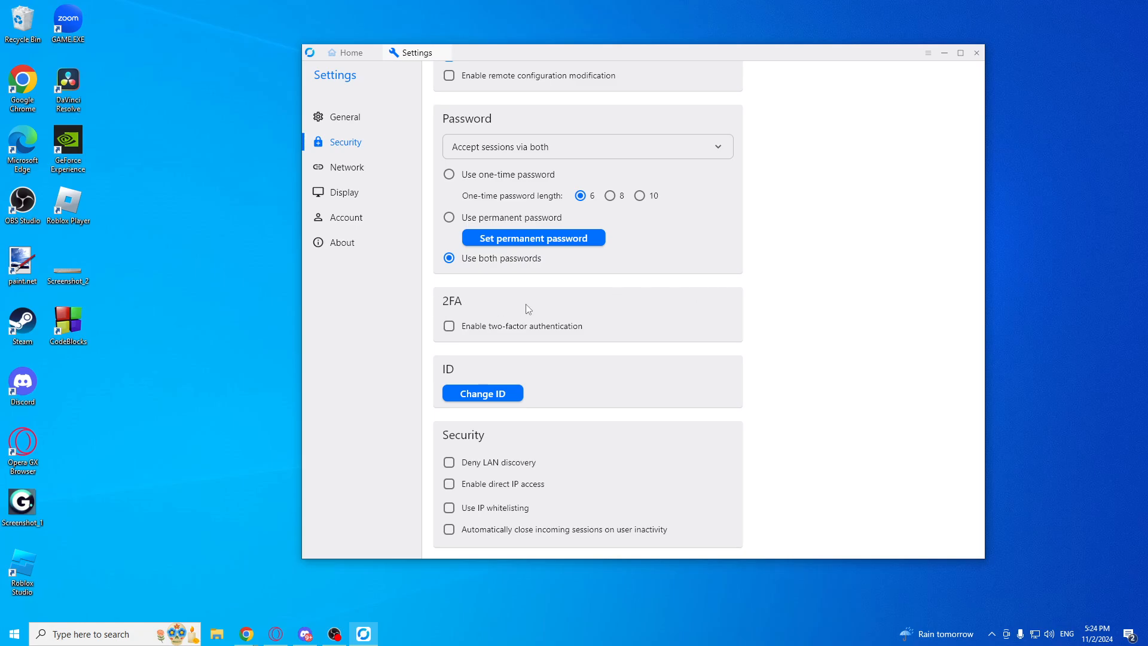
mouse_move(449, 325)
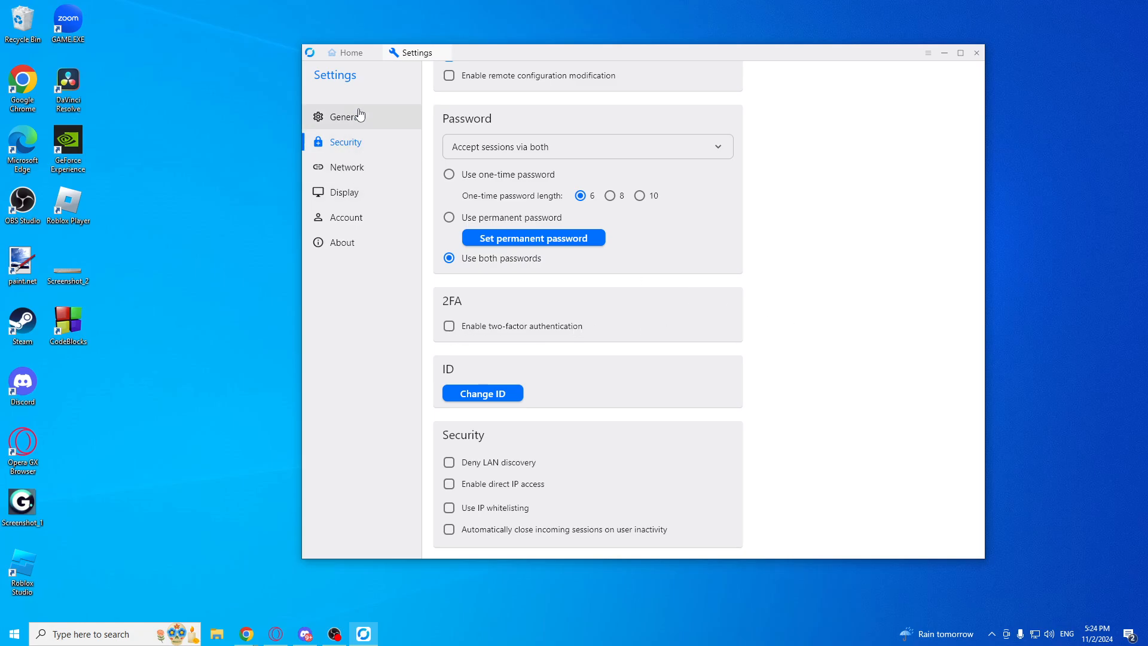
left_click(343, 116)
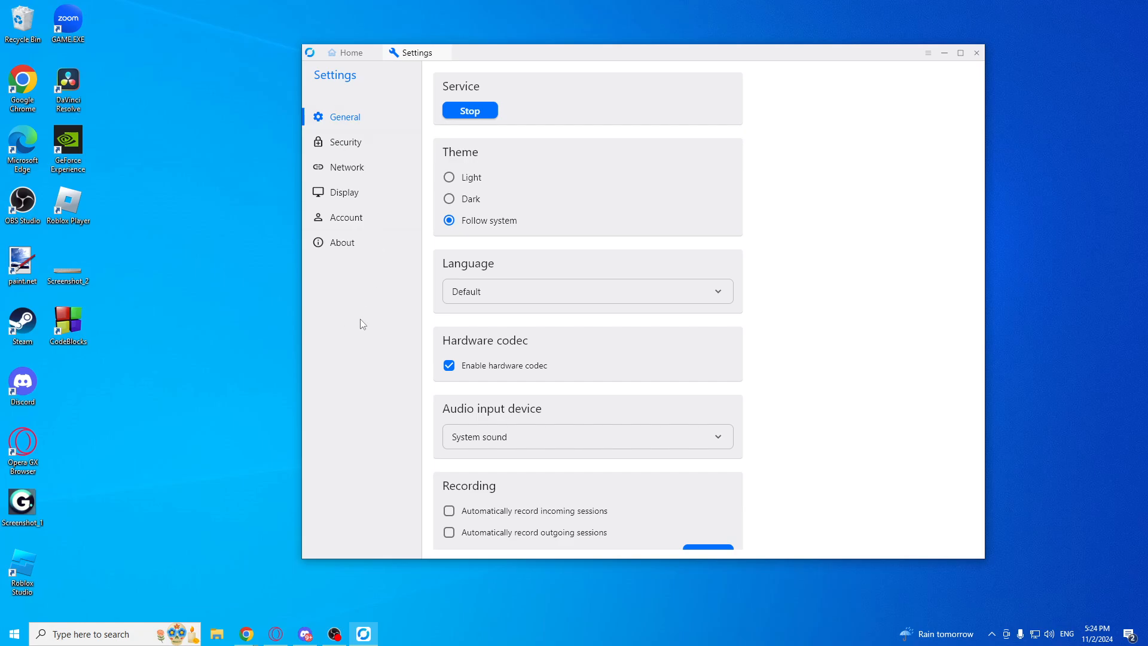
left_click(346, 51)
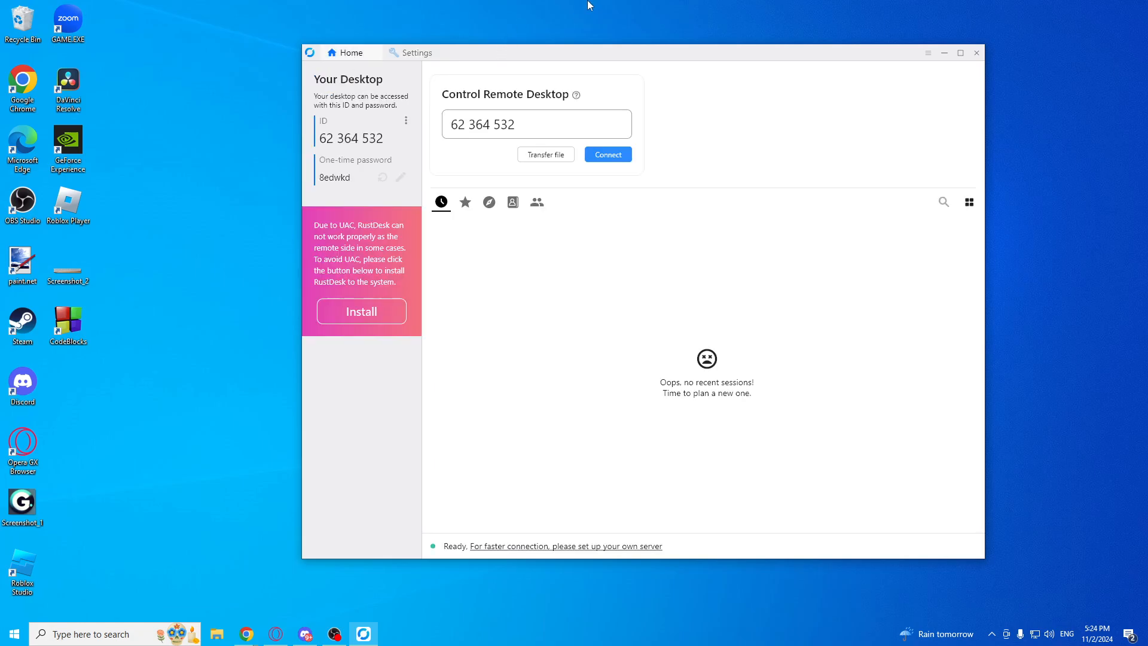